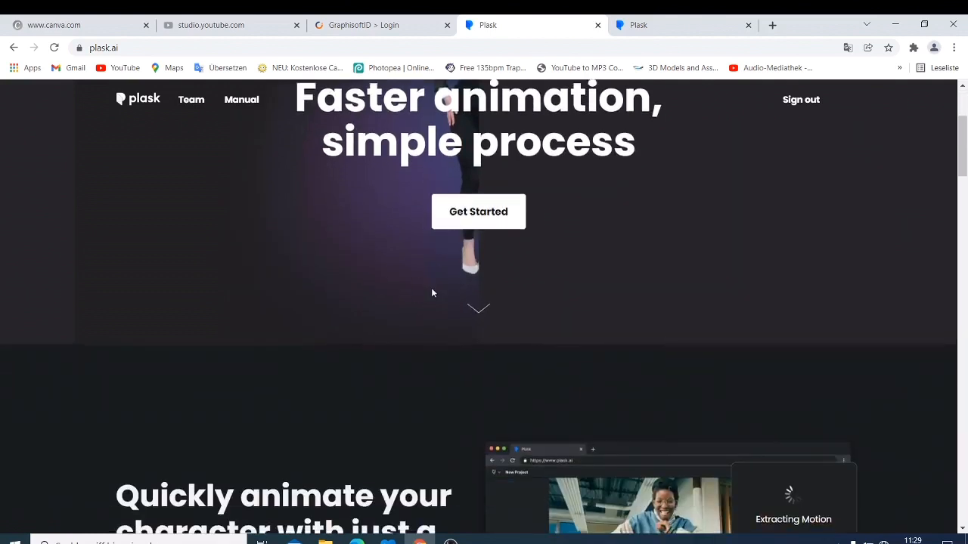
Scroll down the plask.ai landing page through its feature sections
scroll("down", 3)
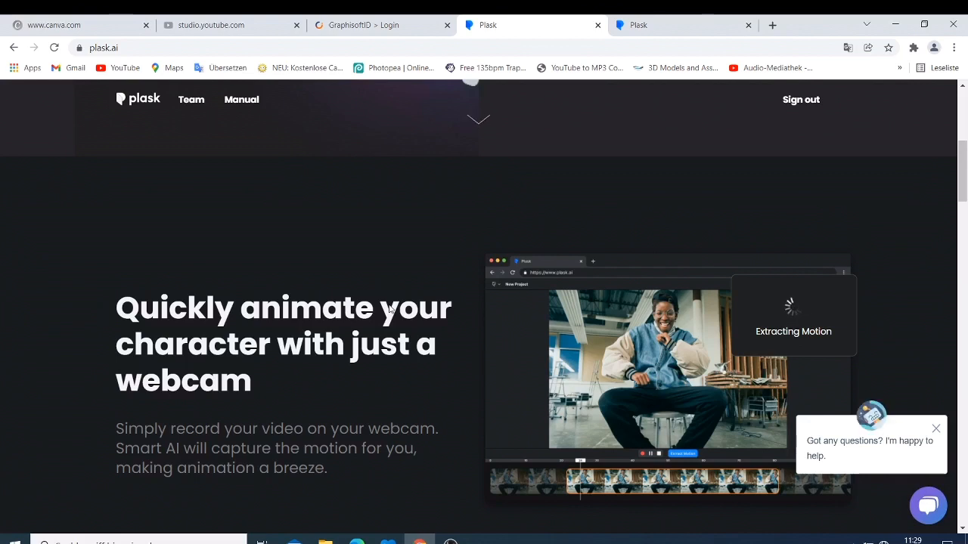
scroll("down", 3)
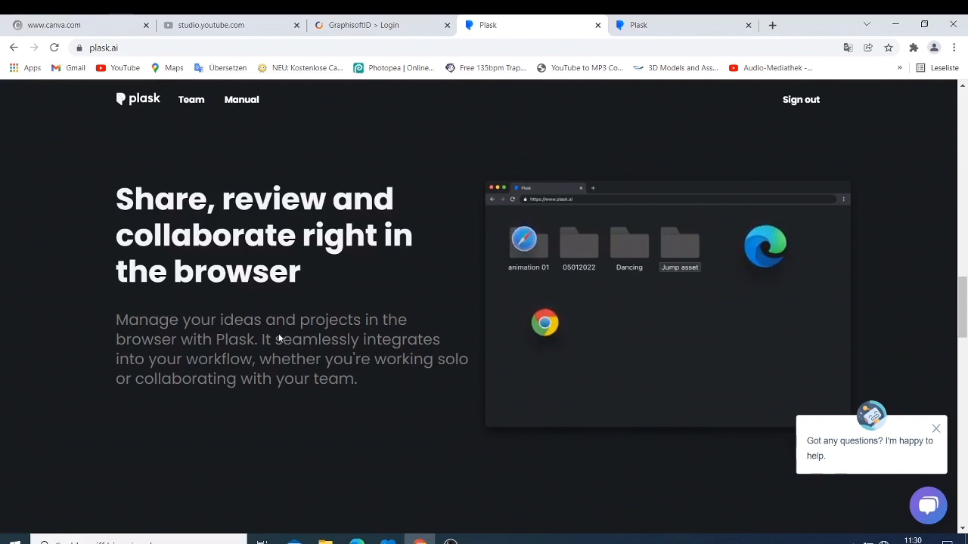
mouse_move(301, 359)
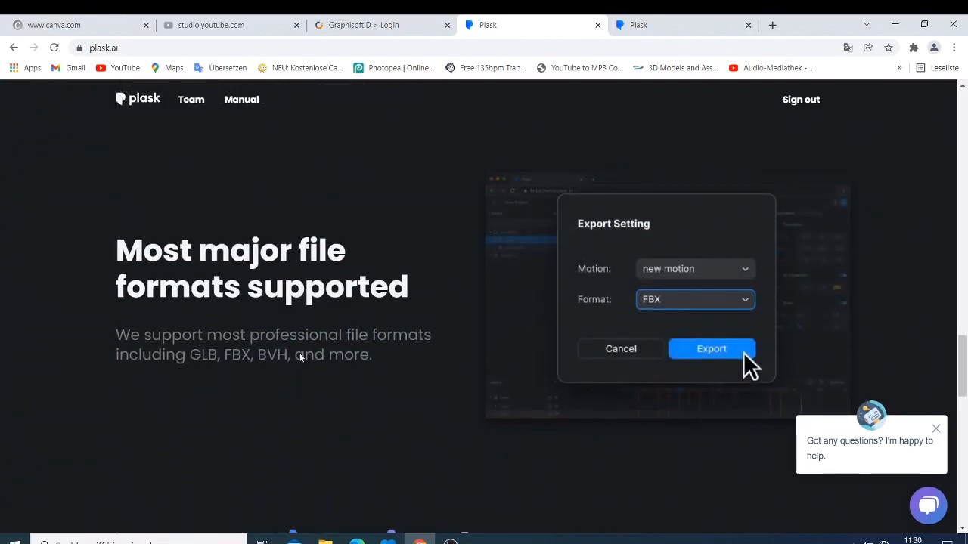
mouse_move(321, 314)
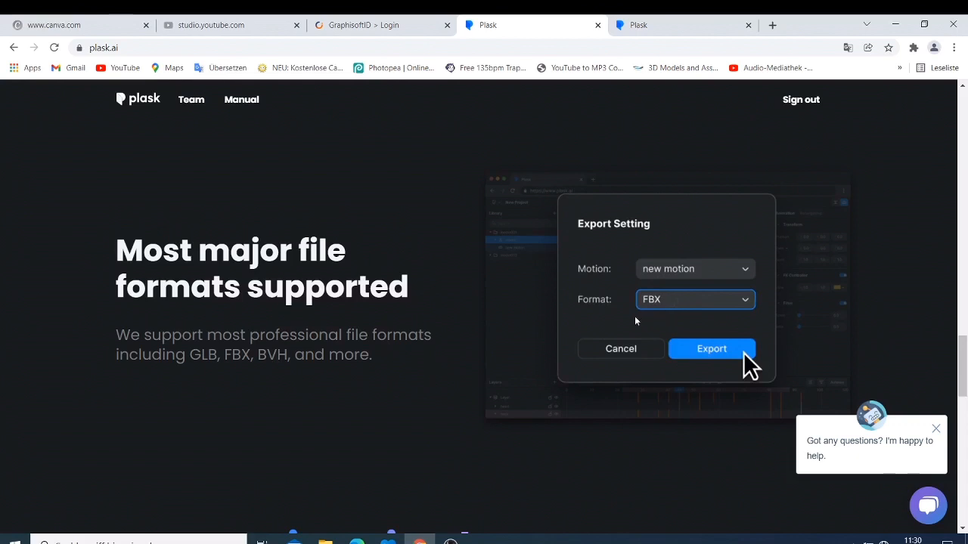
mouse_move(634, 319)
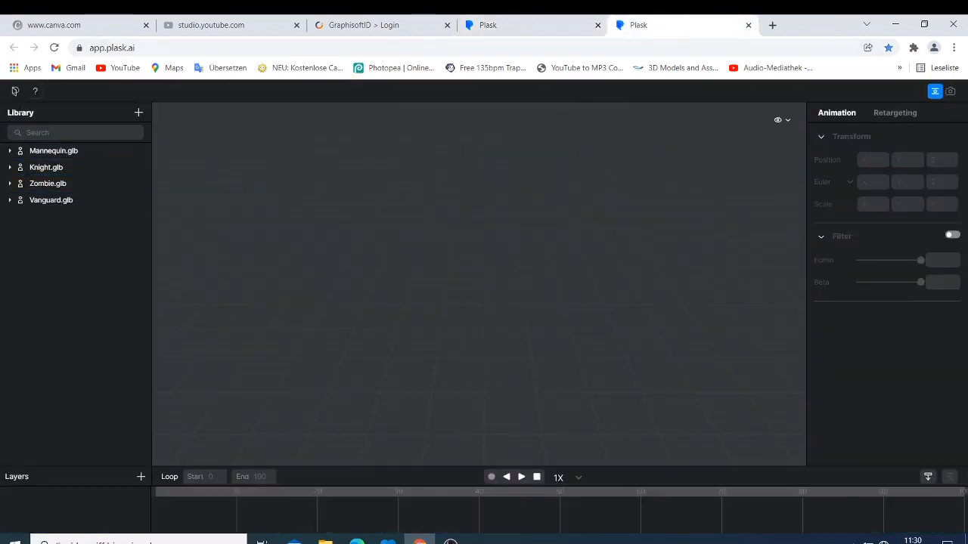
Load Mannequin, expand the Mannequin and Zombie entries, and review the Retargeting bone mapping
left_click(47, 183)
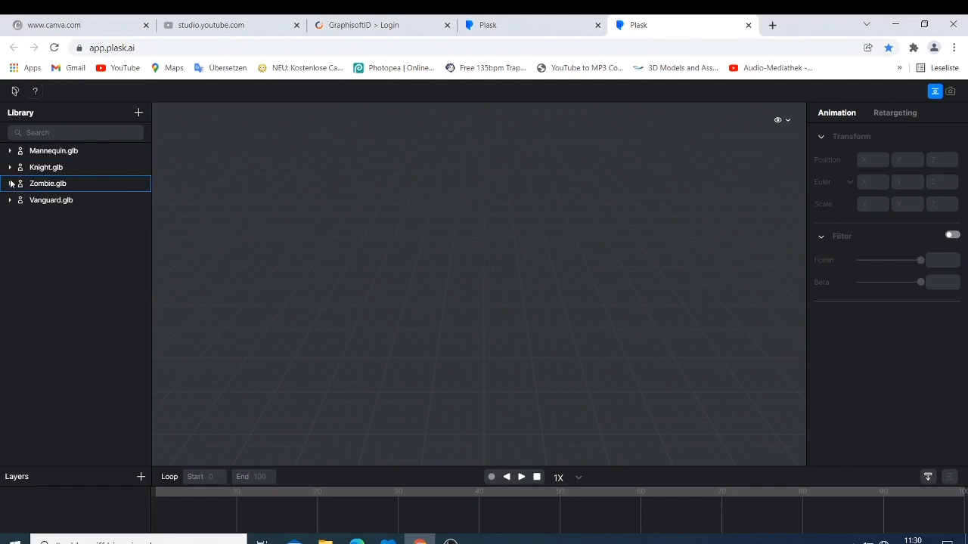
left_click(53, 151)
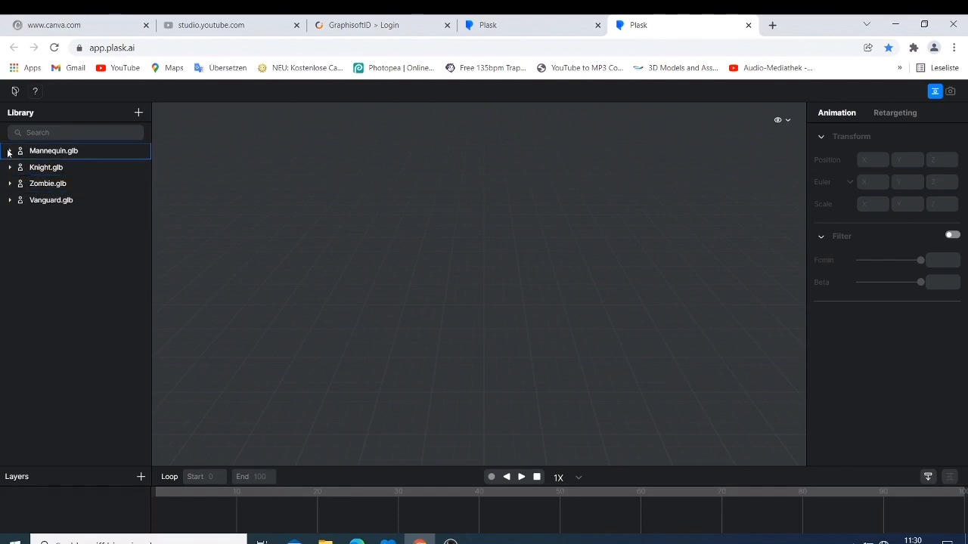
left_click(9, 151)
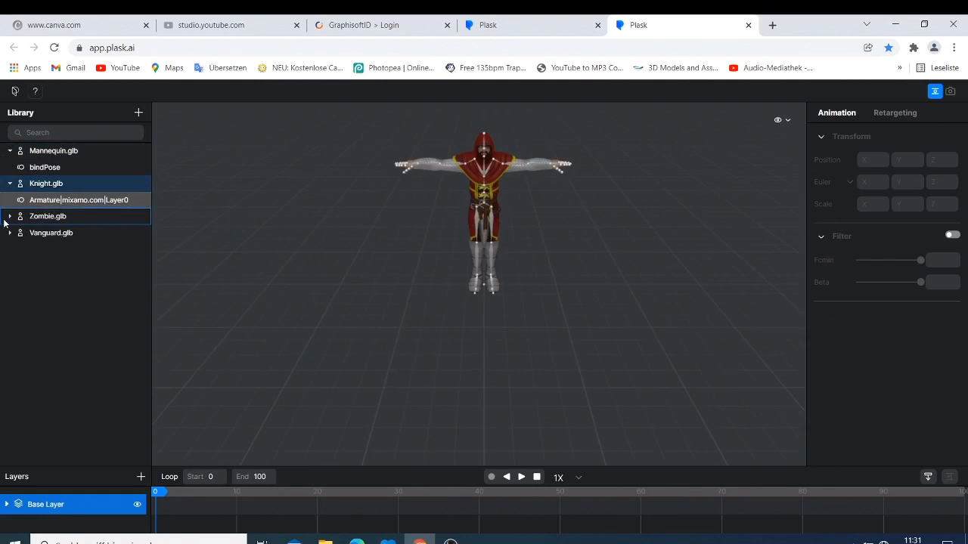
left_click(9, 216)
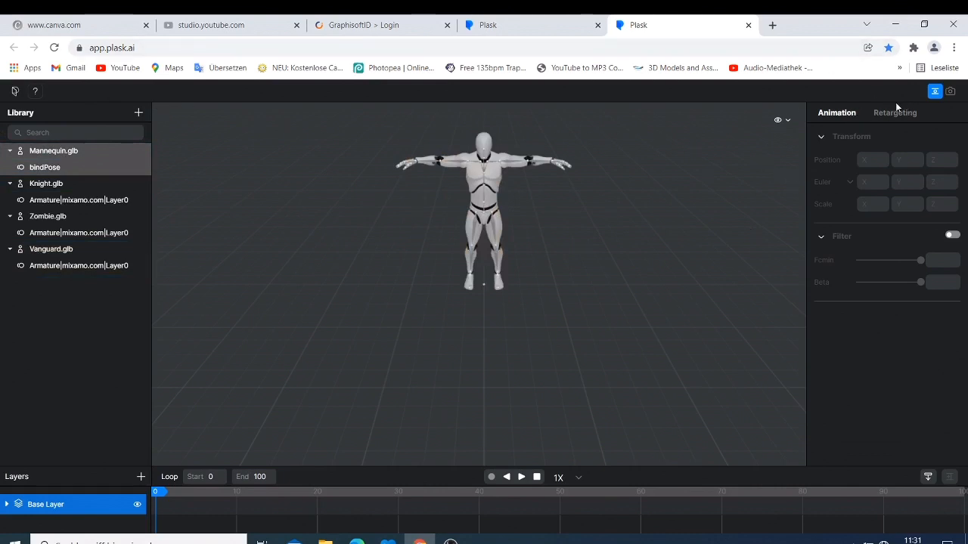
left_click(894, 113)
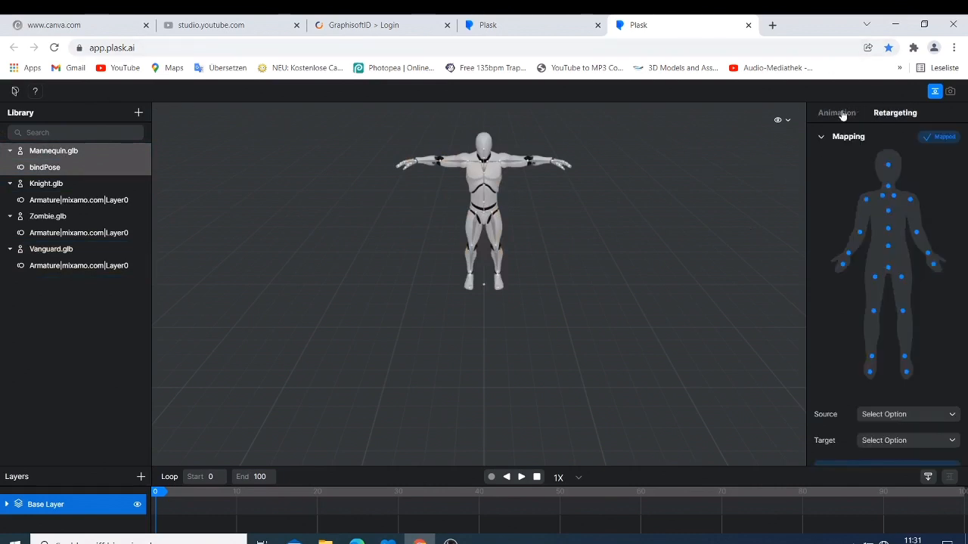
left_click(836, 113)
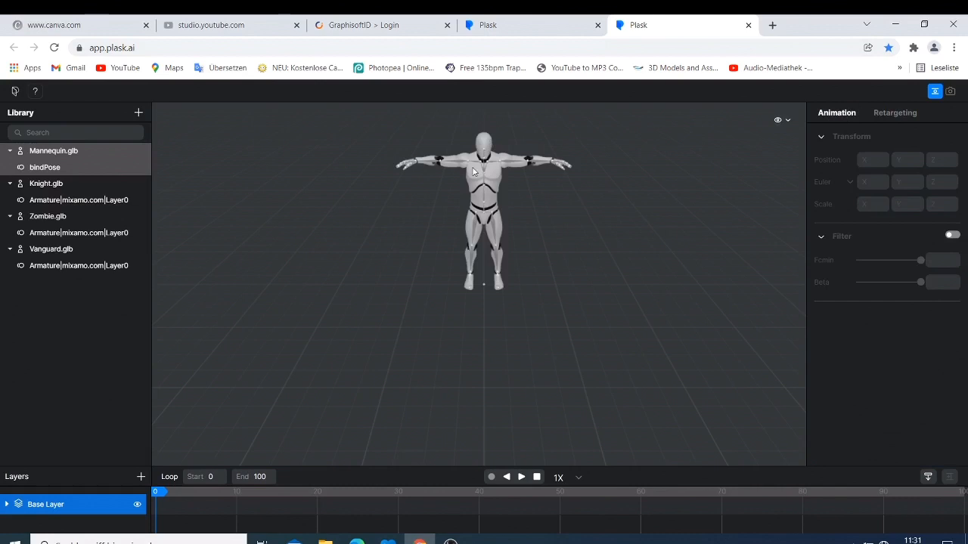
mouse_move(917, 126)
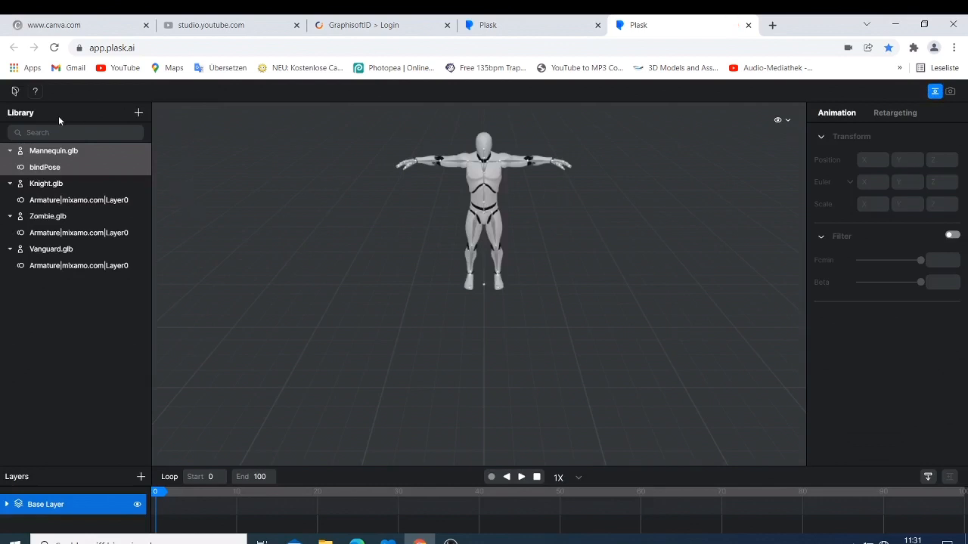
mouse_move(127, 146)
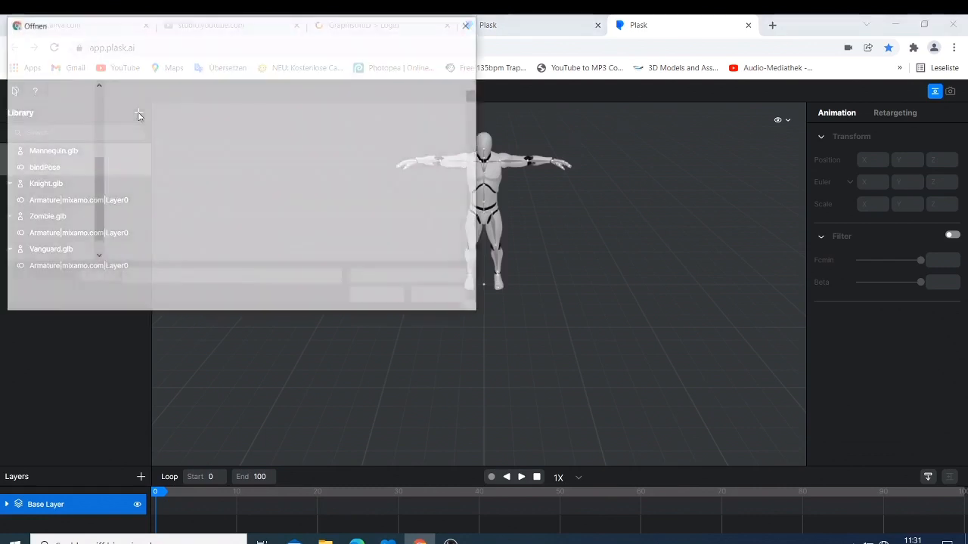
Add '50 cent.mp4' to the Library and confirm extracting motion from it
left_click(139, 112)
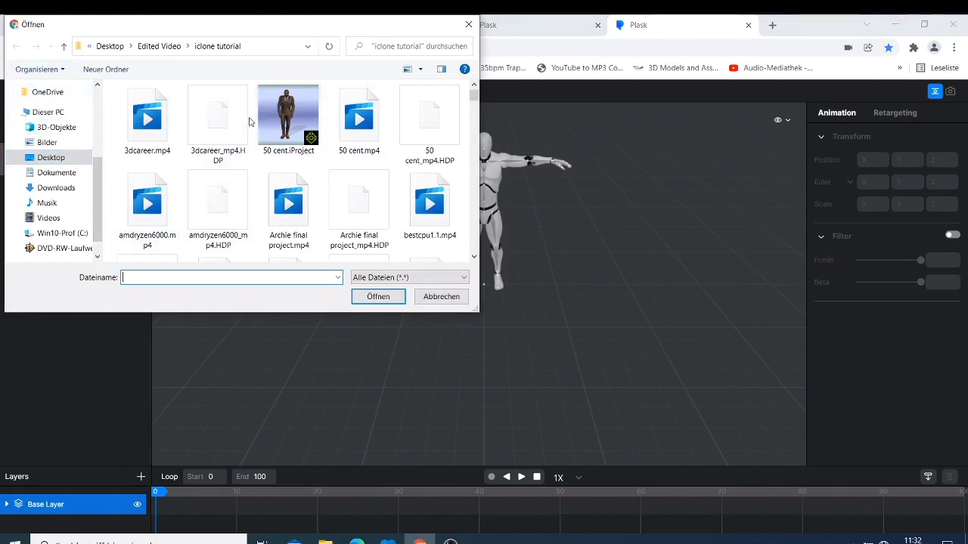
mouse_move(358, 117)
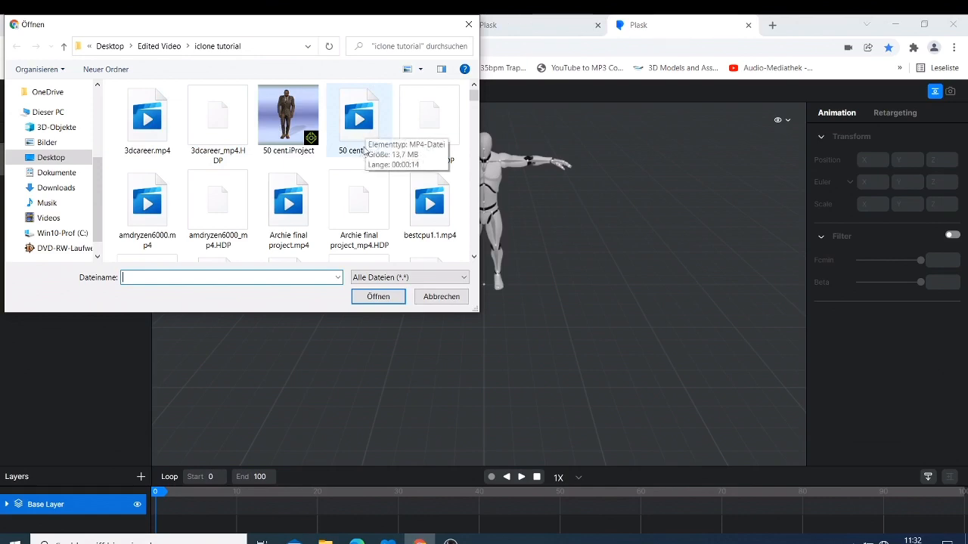
left_click(358, 117)
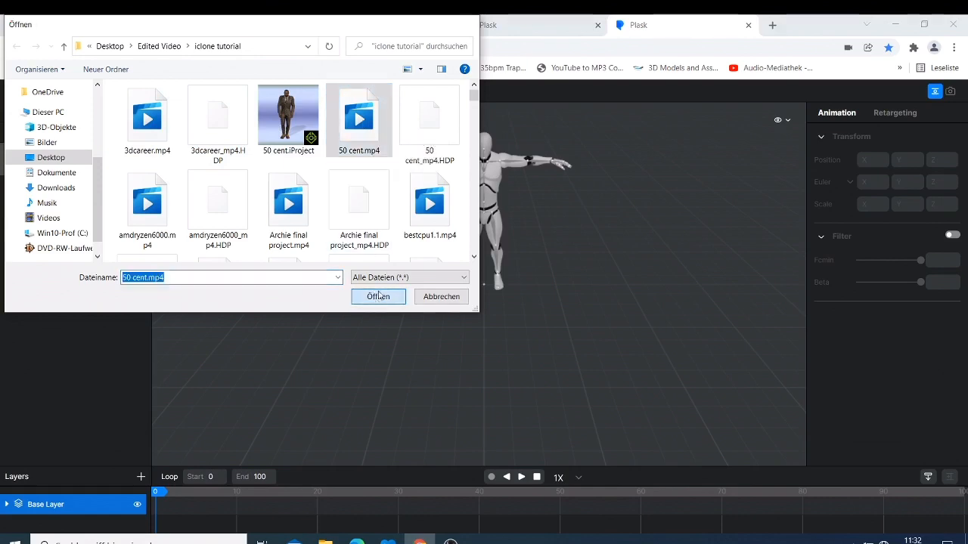
left_click(378, 296)
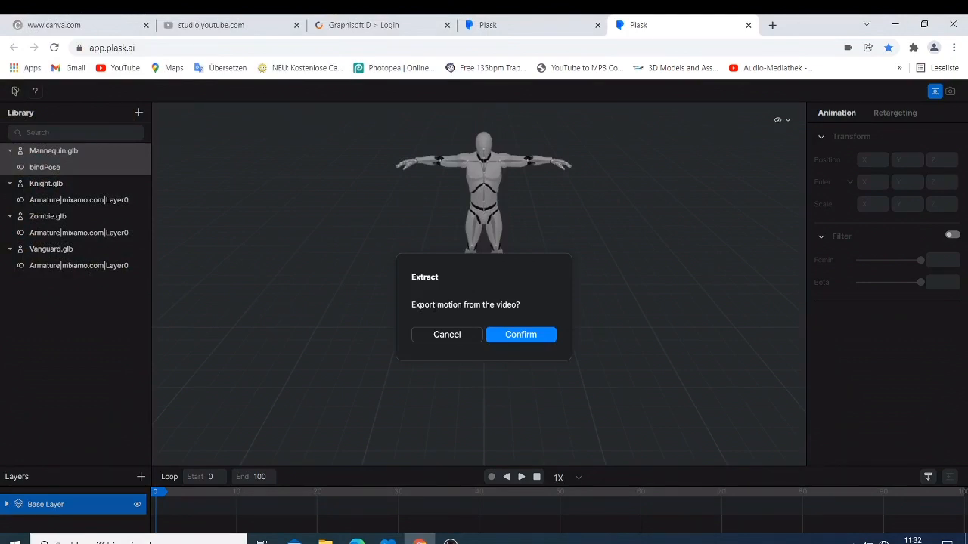
left_click(520, 334)
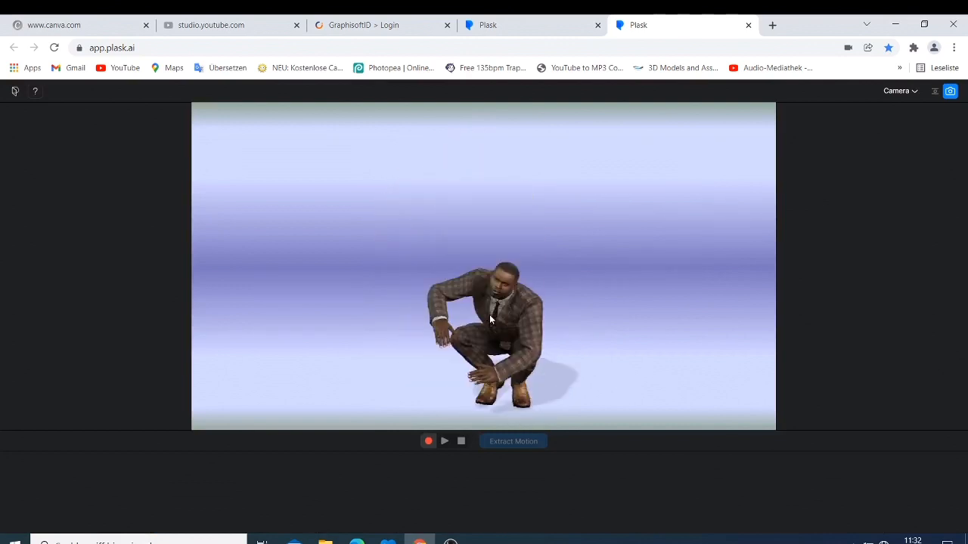
Start extraction, name the motion 'test1', and confirm it
left_click(512, 441)
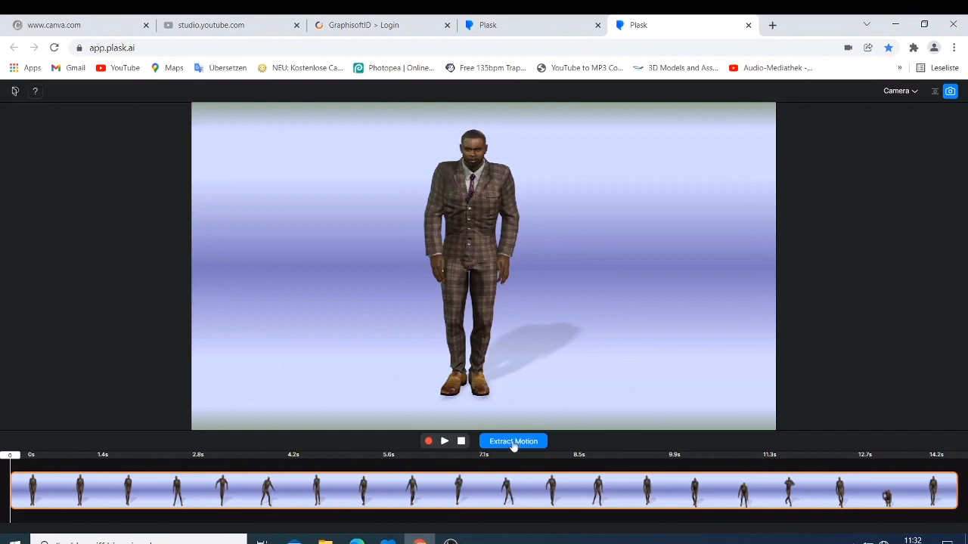
left_click(514, 441)
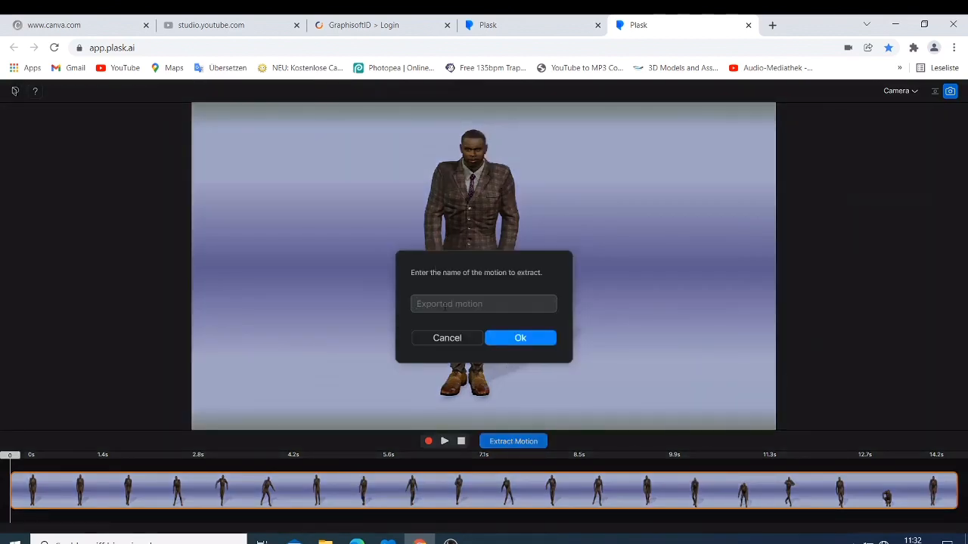
type("test1")
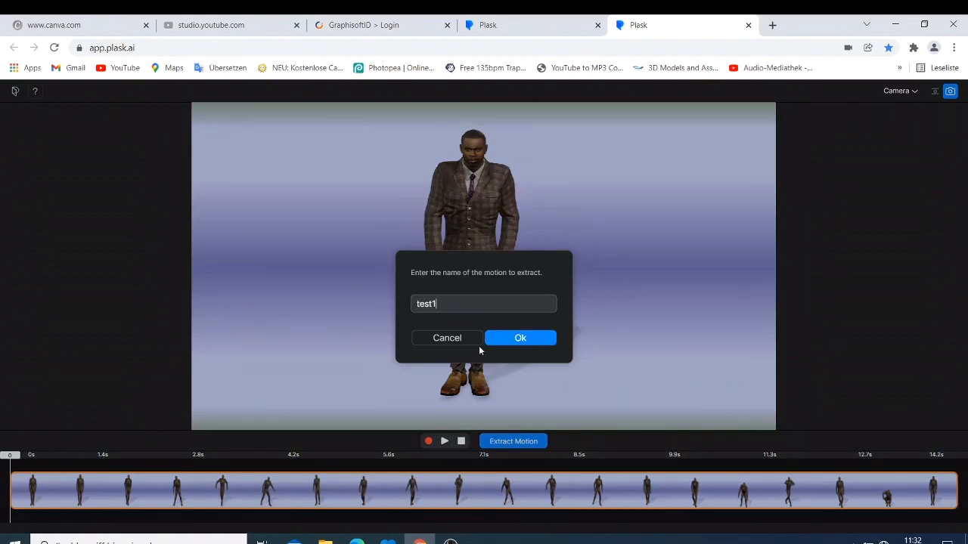
left_click(520, 337)
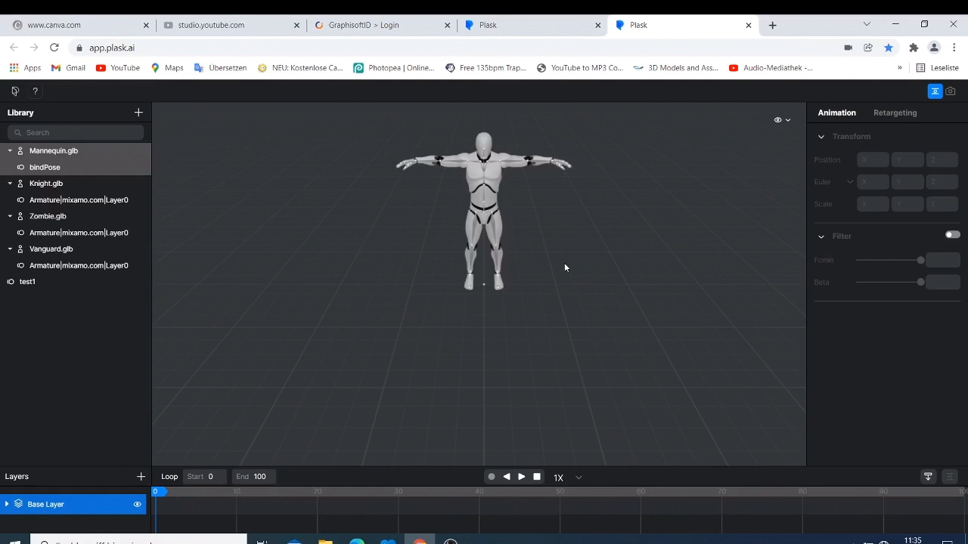
Select the extracted test1 motion under Mannequin in the Library
left_click(76, 266)
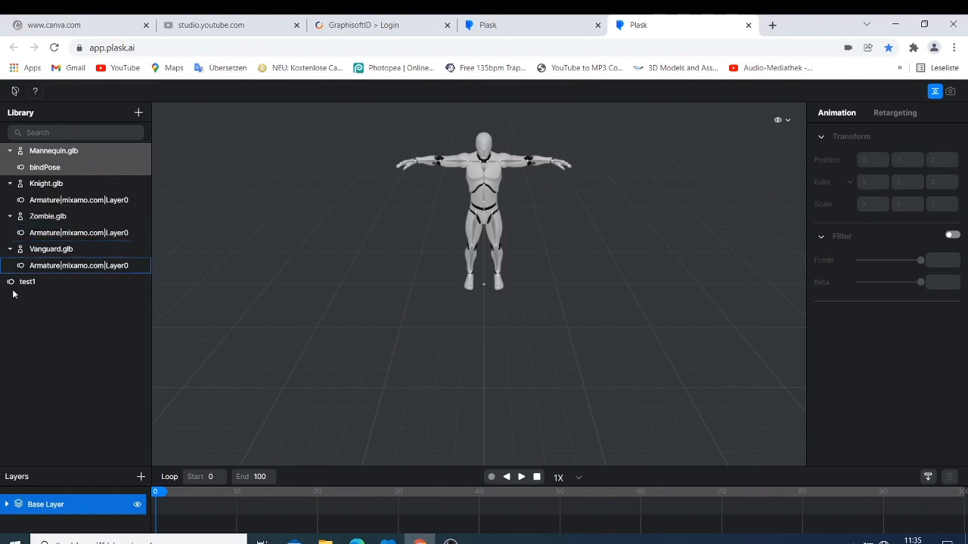
left_click(27, 281)
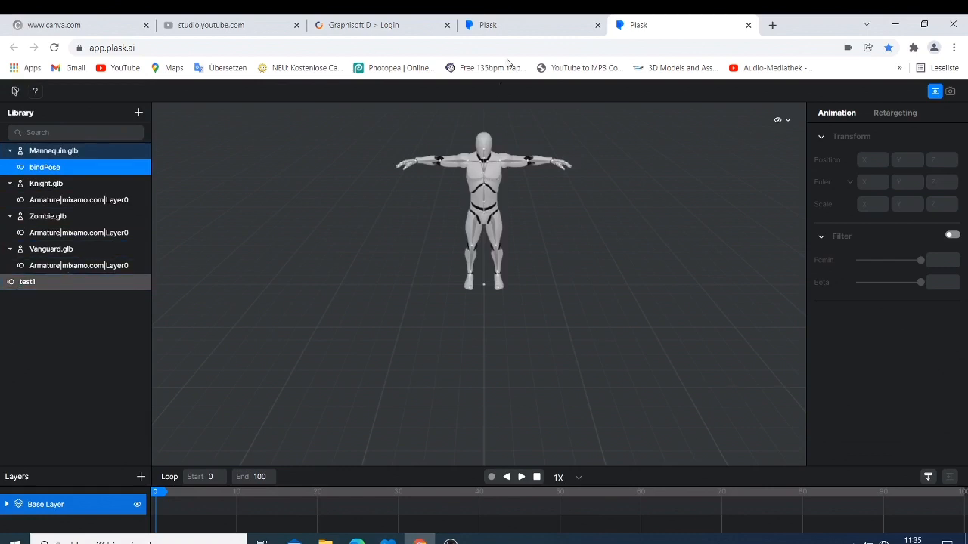
mouse_move(428, 261)
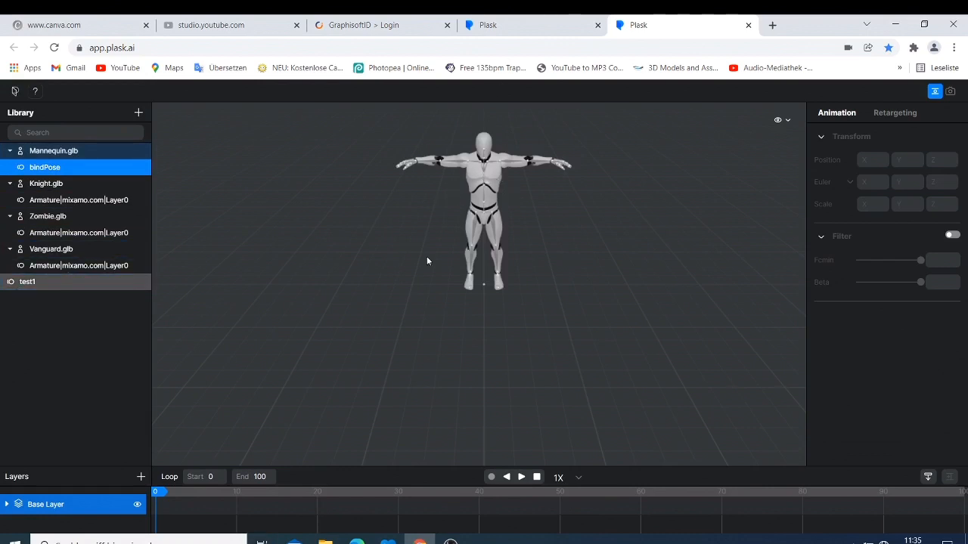
mouse_move(423, 222)
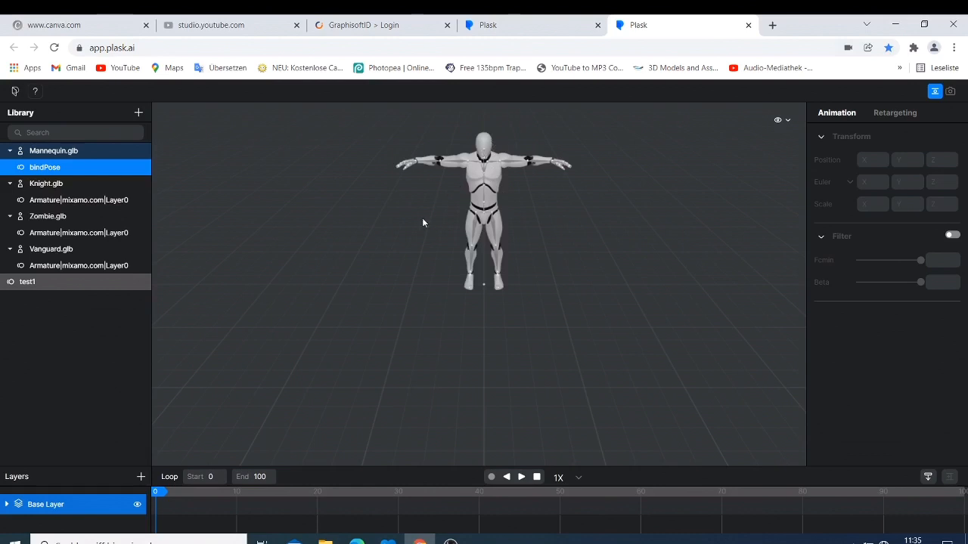
mouse_move(465, 214)
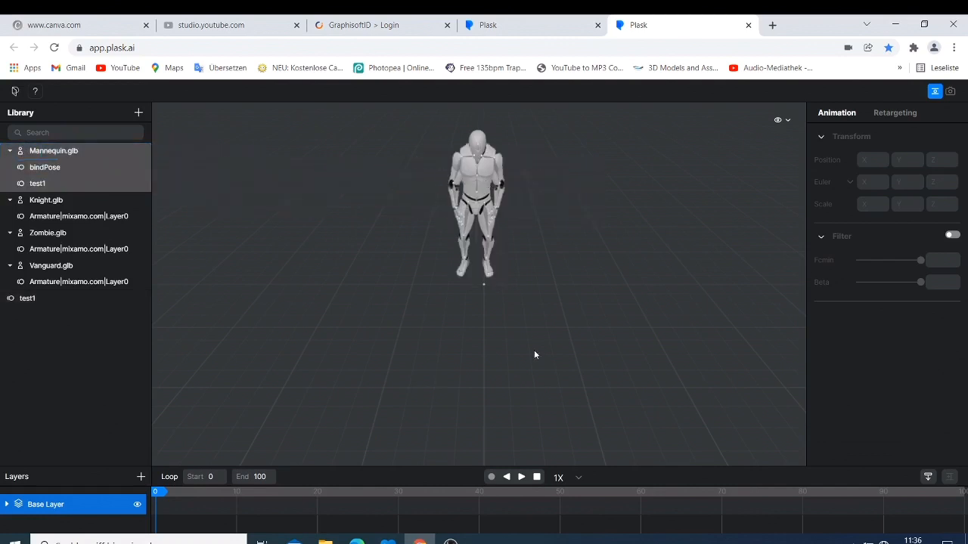
Play test1 on the Mannequin, pause partway, then select test1 in the Library
left_click(521, 477)
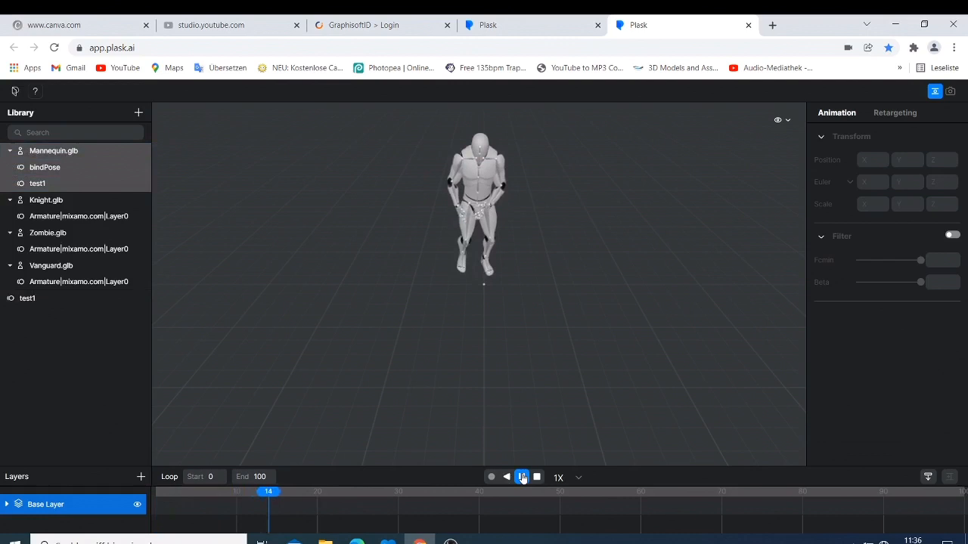
left_click(522, 477)
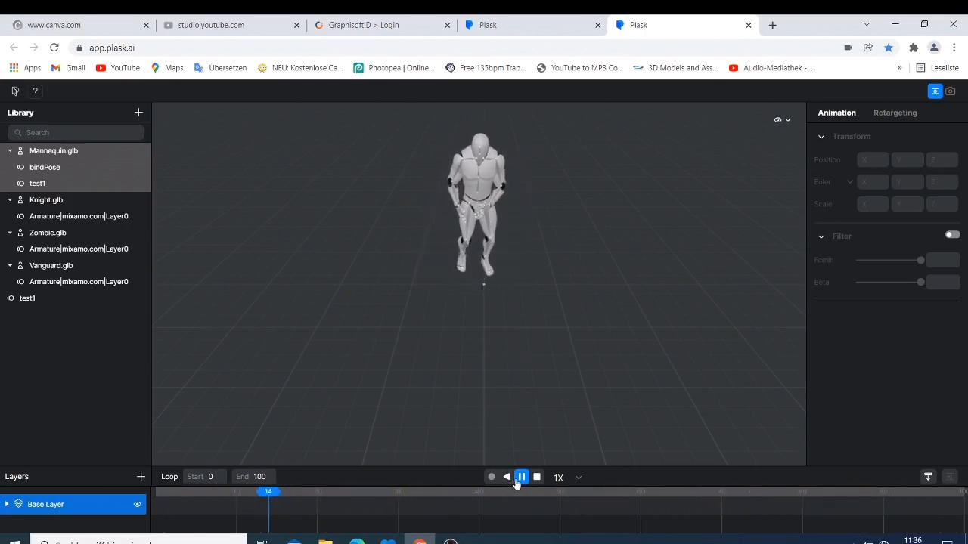
left_click(521, 477)
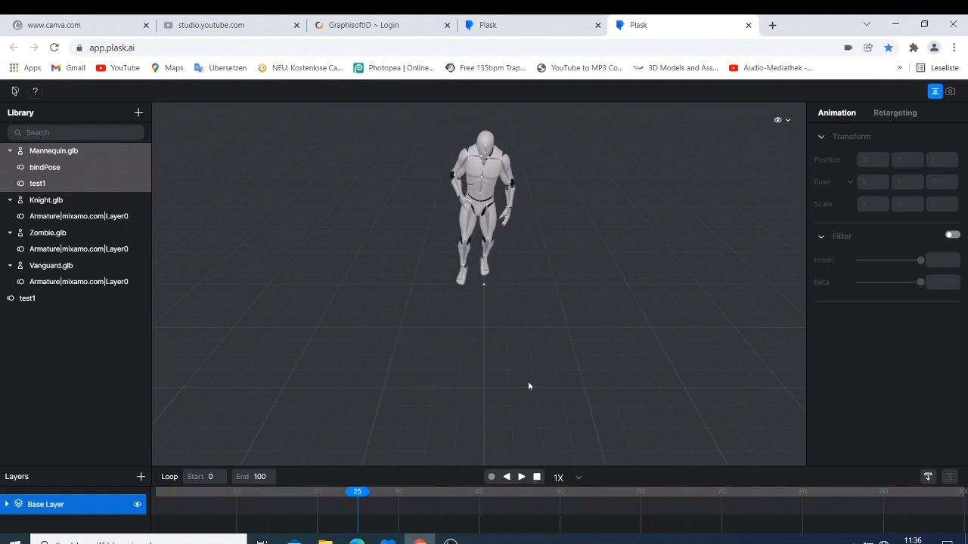
mouse_move(531, 384)
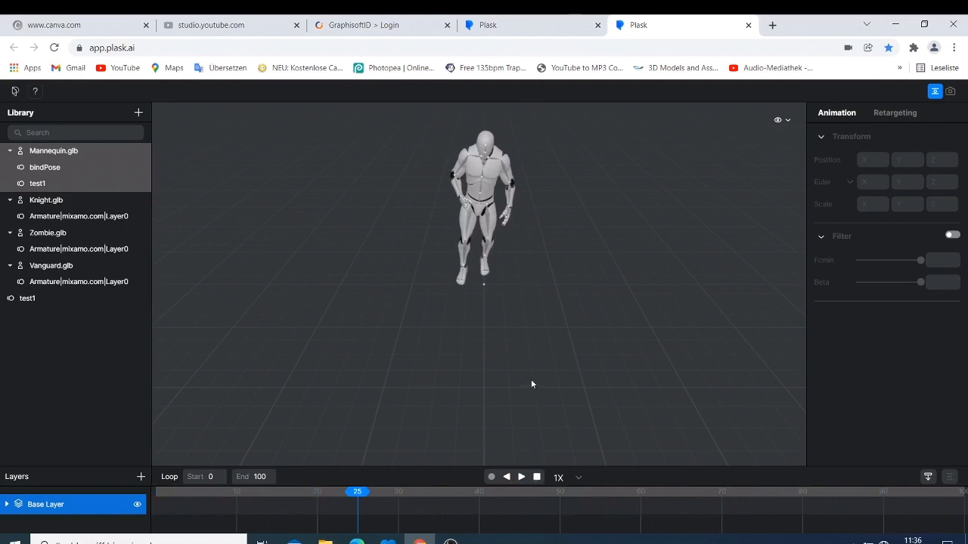
mouse_move(461, 163)
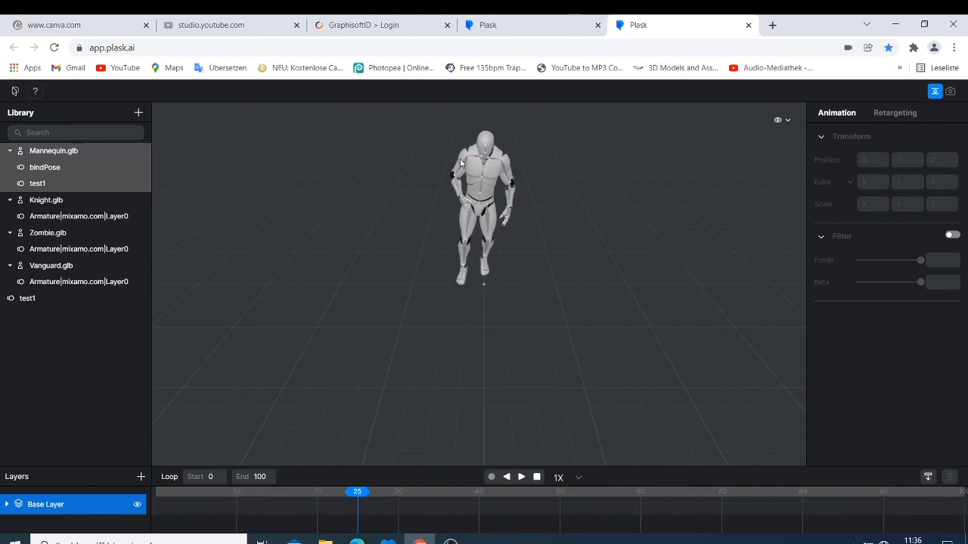
left_click(44, 167)
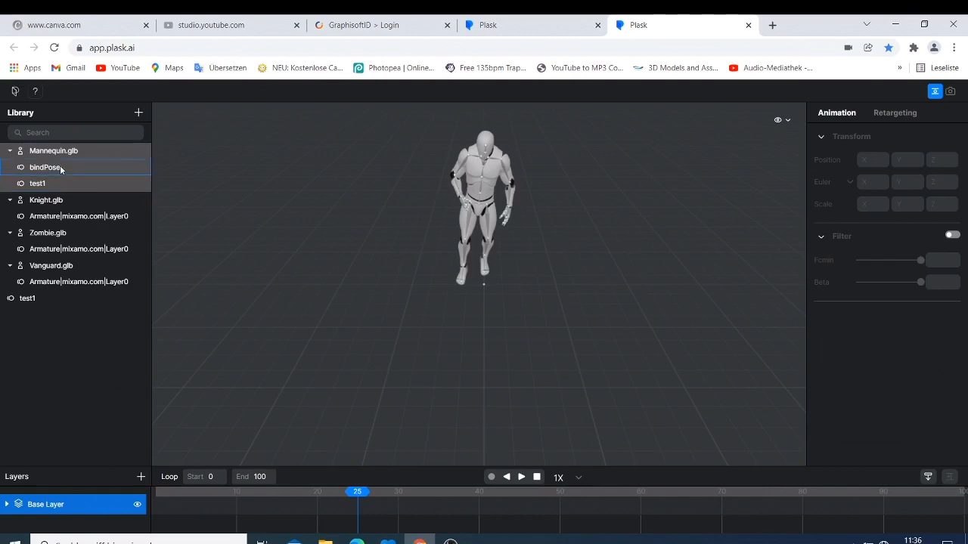
left_click(38, 183)
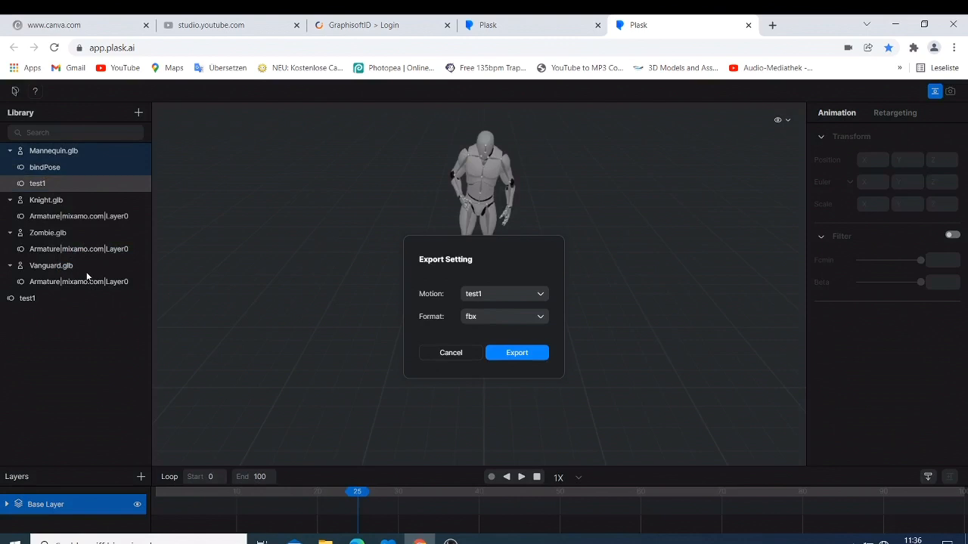
mouse_move(440, 294)
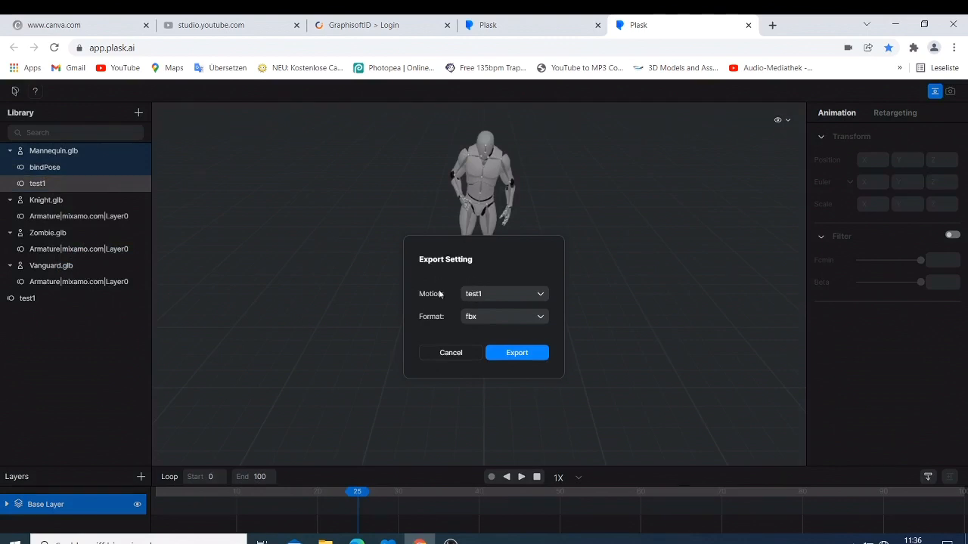
Export the test1 motion with fbx chosen as the format
left_click(502, 316)
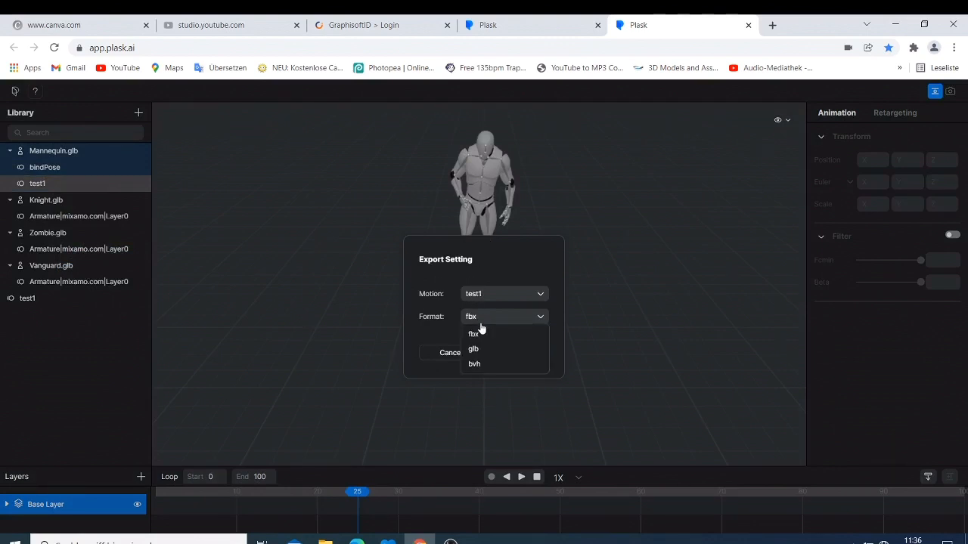
left_click(473, 334)
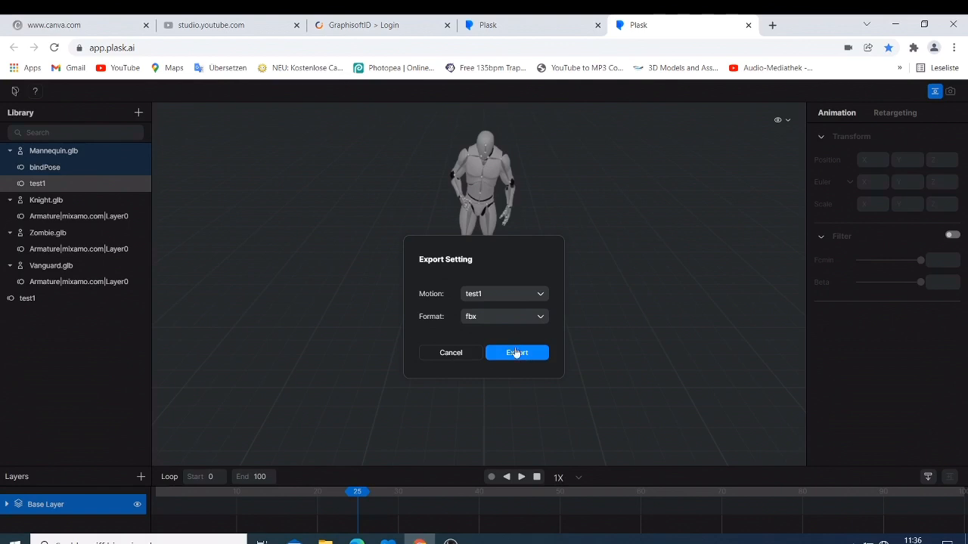
left_click(516, 352)
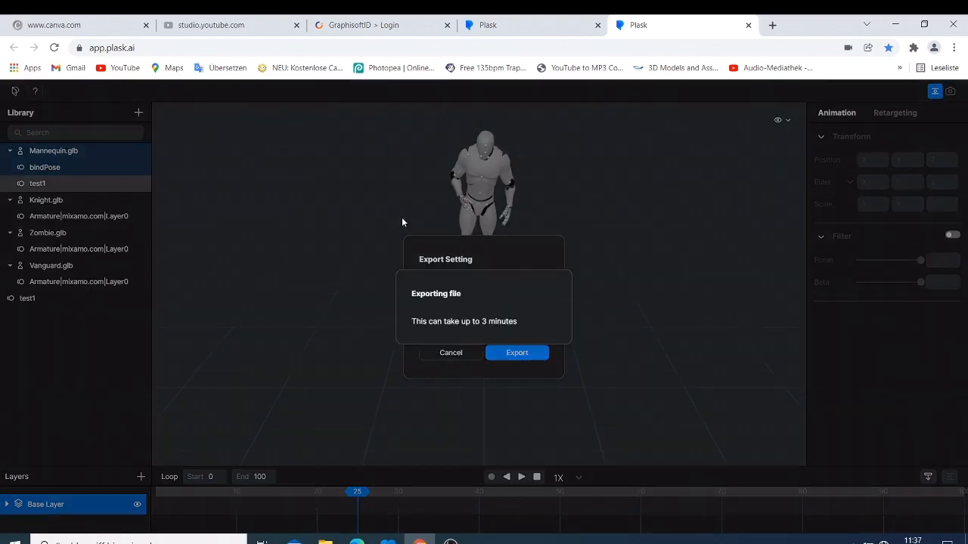